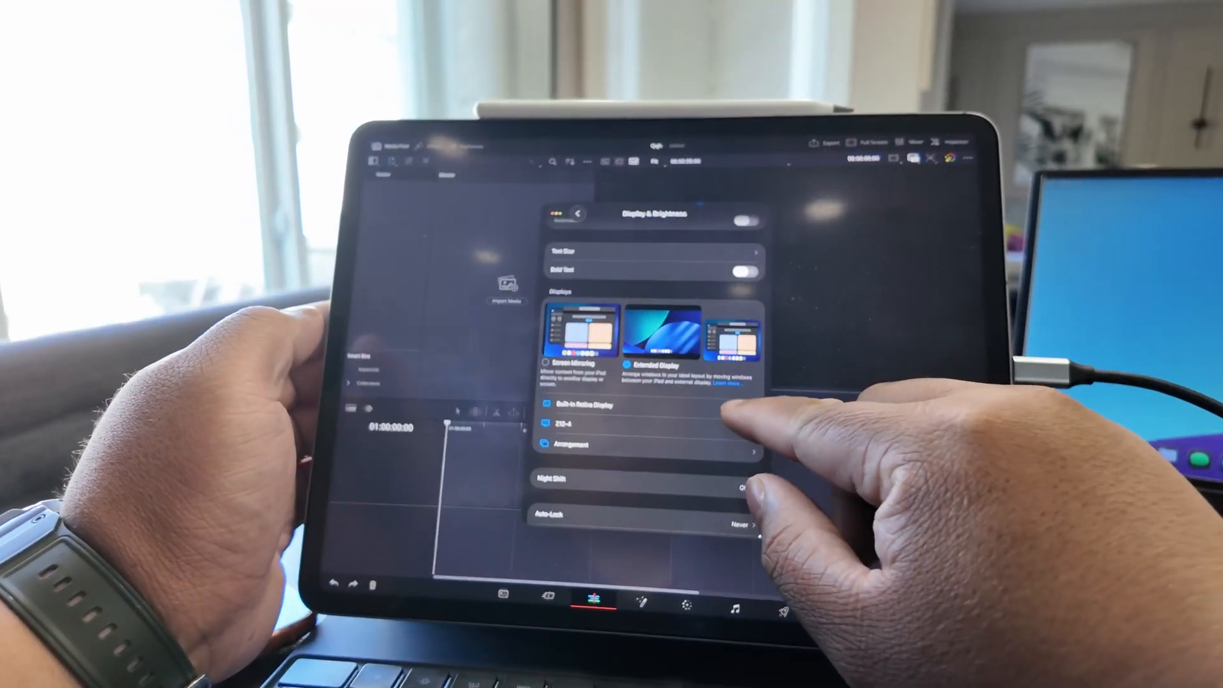
Select Extended Display so the iPad extends its desktop onto the external monitor.
click(581, 404)
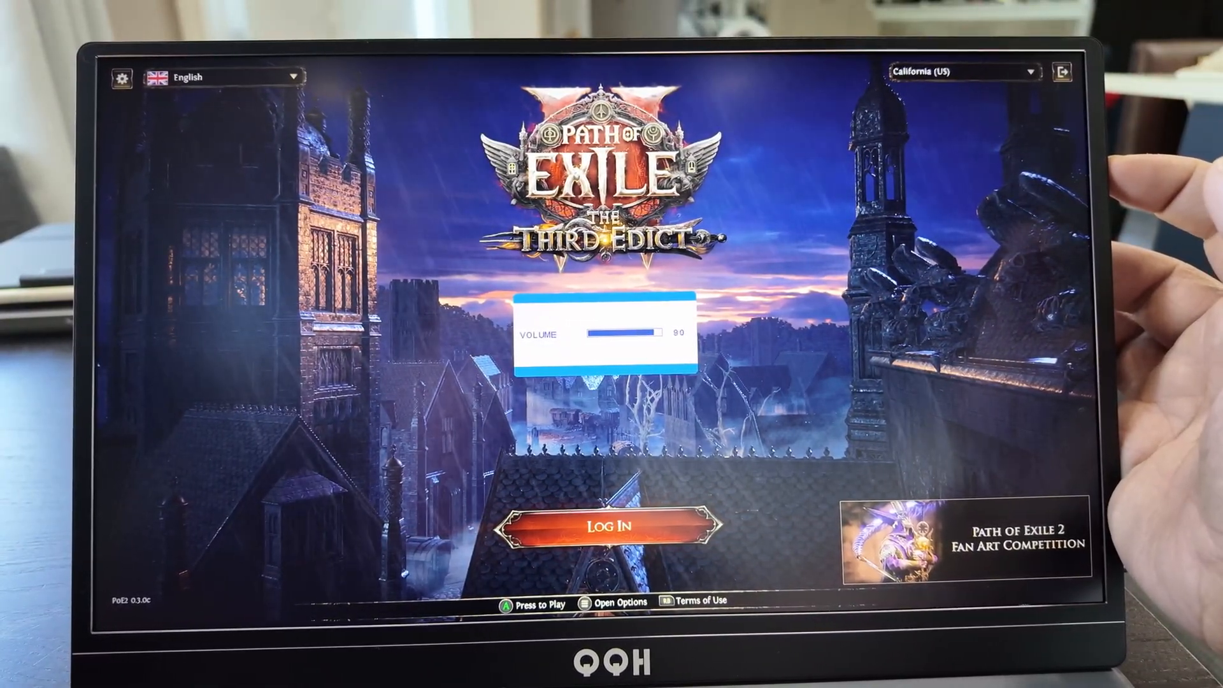
Raise the monitor volume from 90 to 100 and log in to the Path of Exile 2 server.
drag(647, 335, 671, 335)
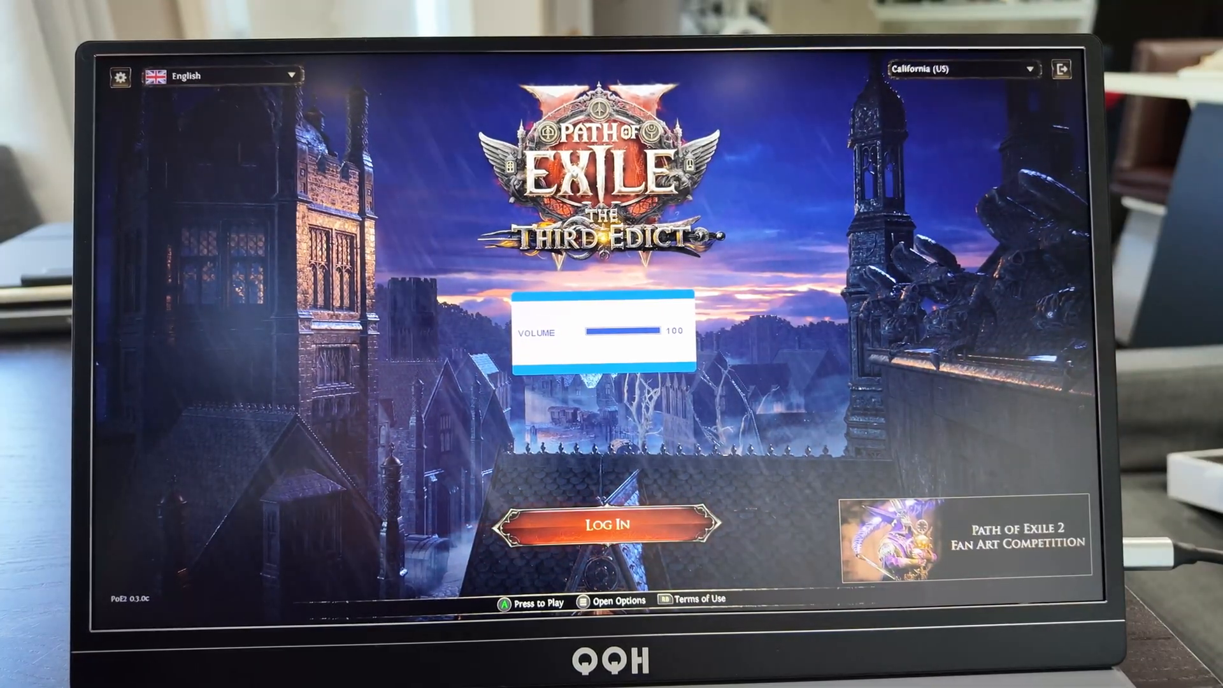
click(610, 526)
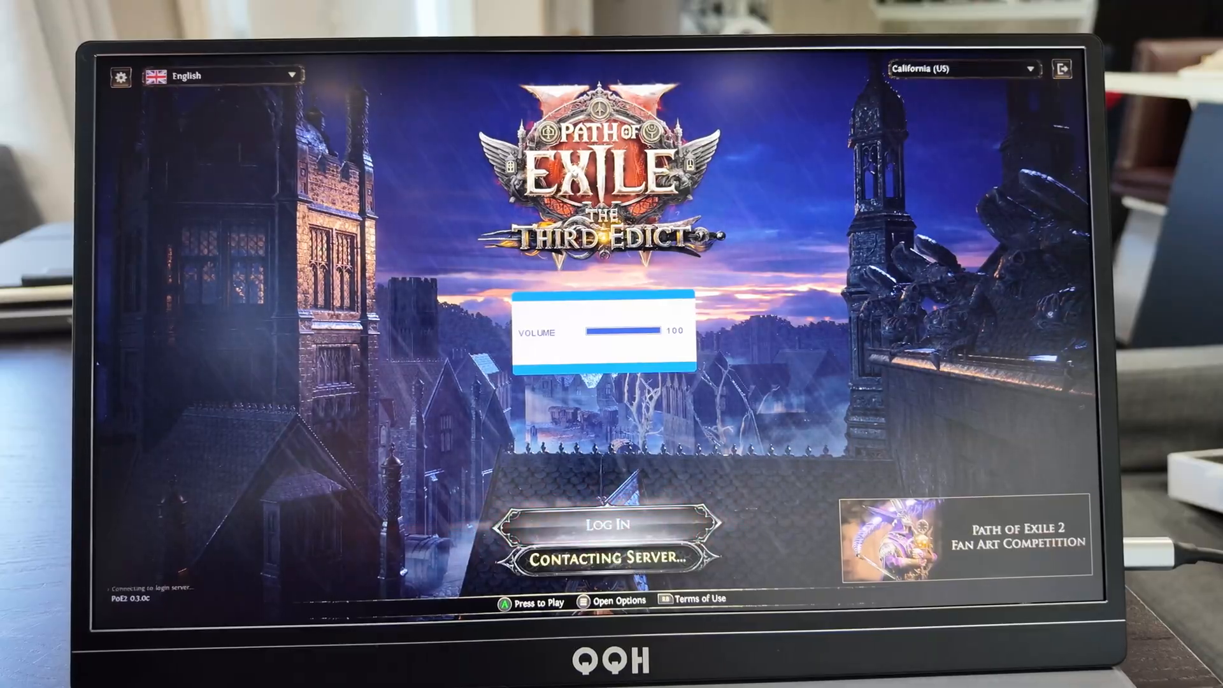